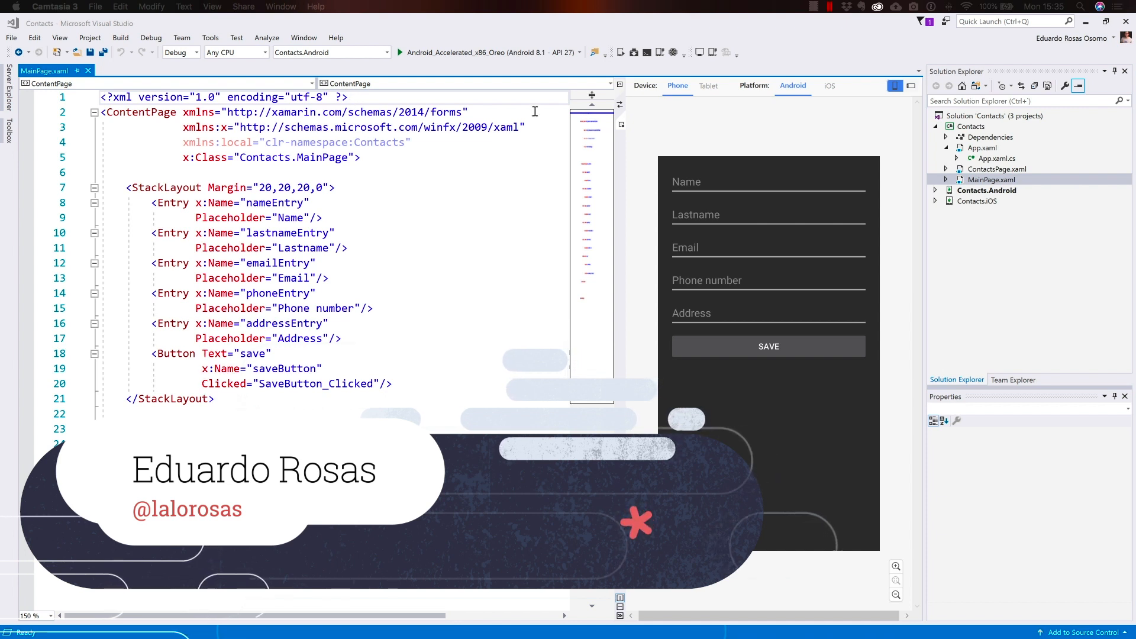
mouse_move(211, 61)
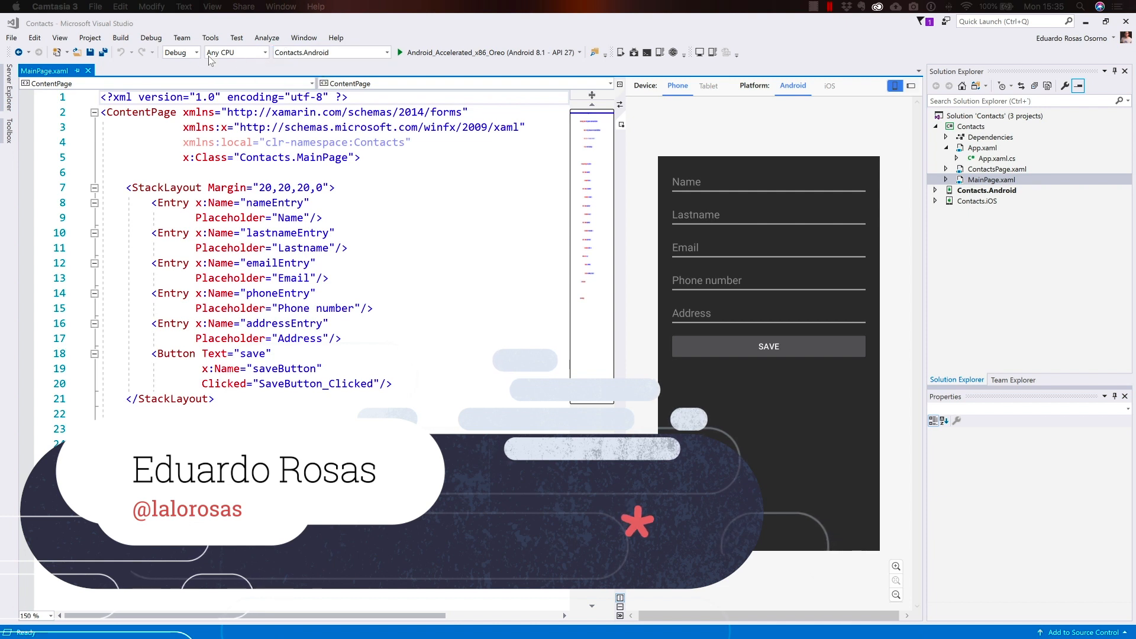
Keep Contacts.Android as the startup project and the Android Oreo emulator as the target
click(385, 52)
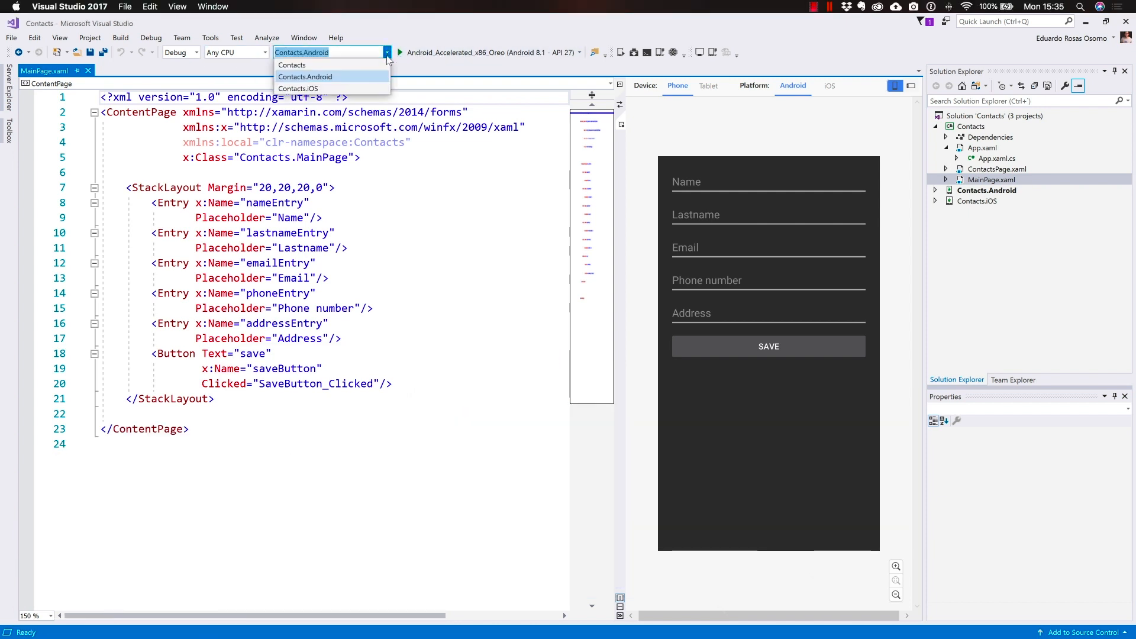
click(305, 76)
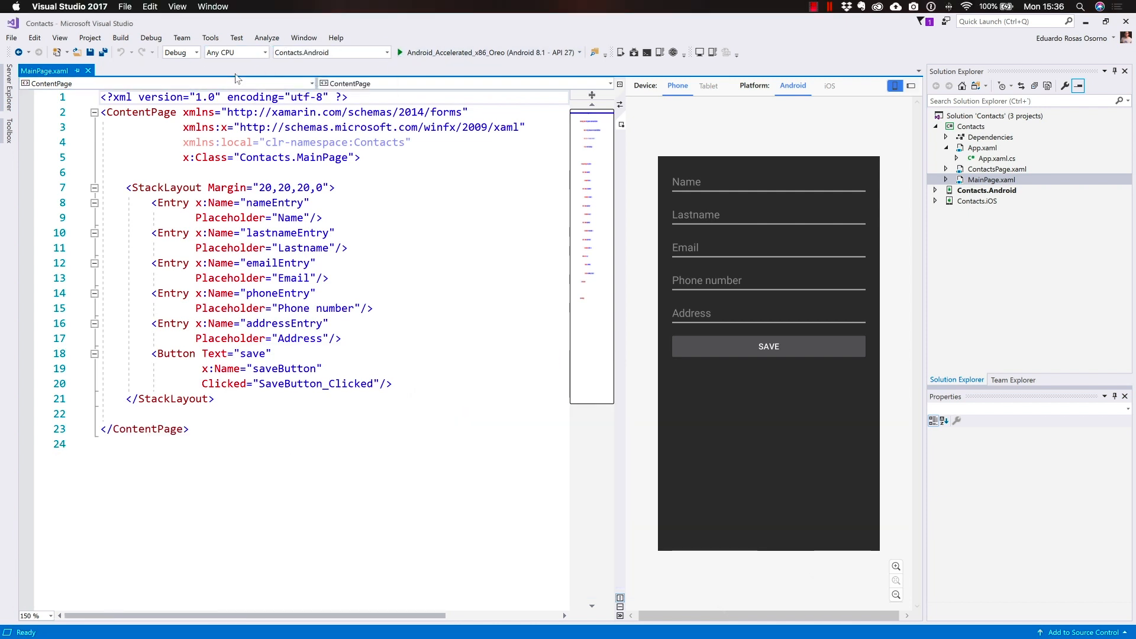
mouse_move(541, 72)
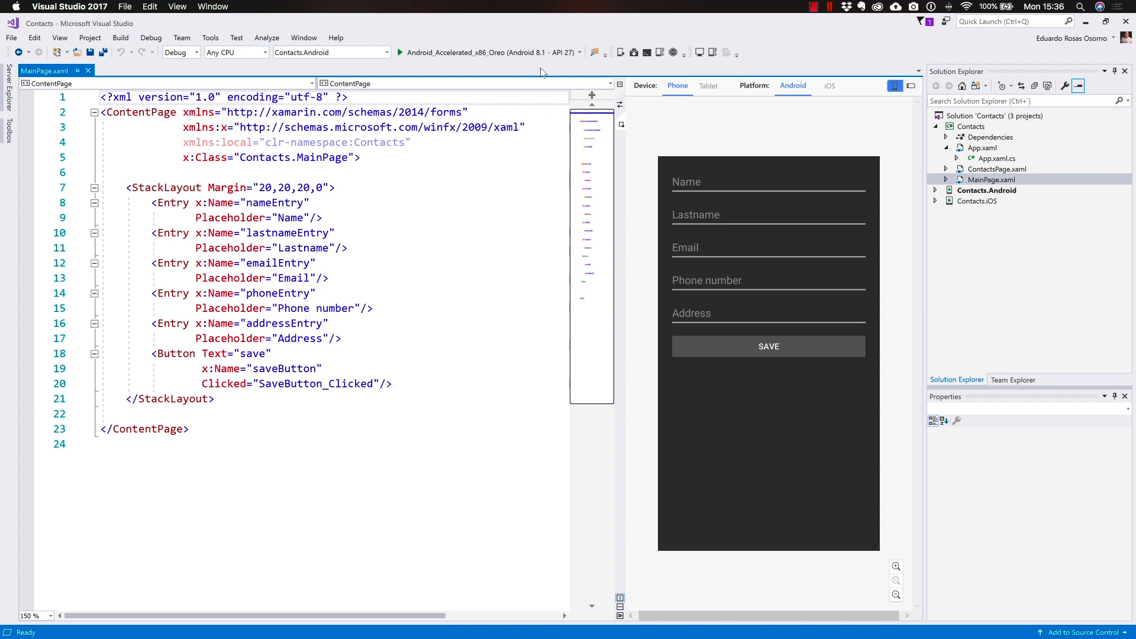
click(579, 51)
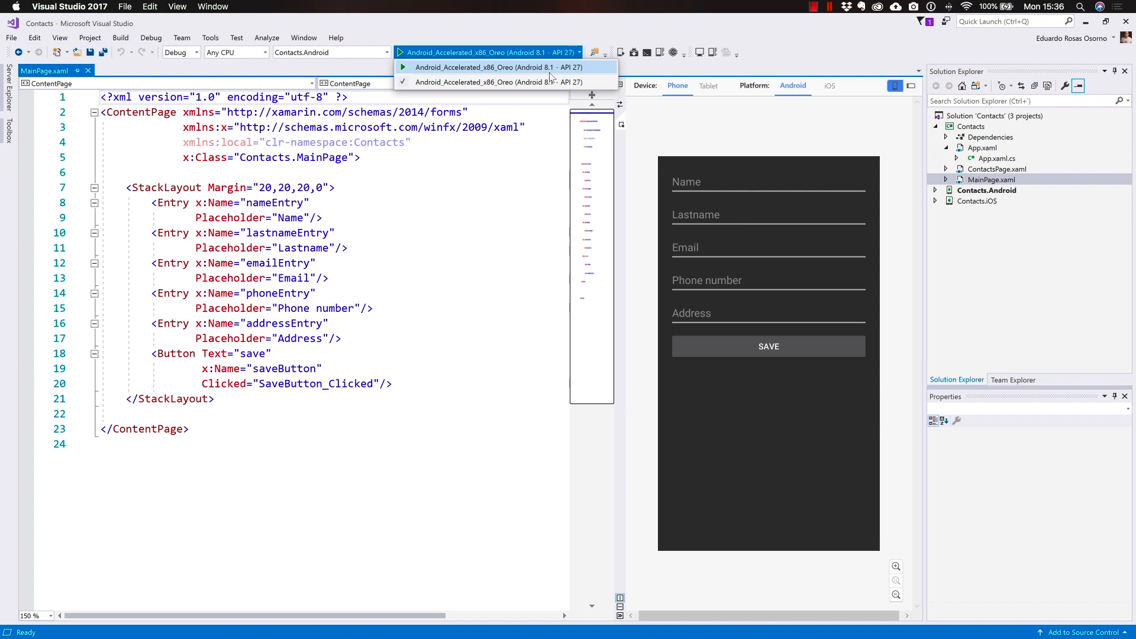
click(485, 66)
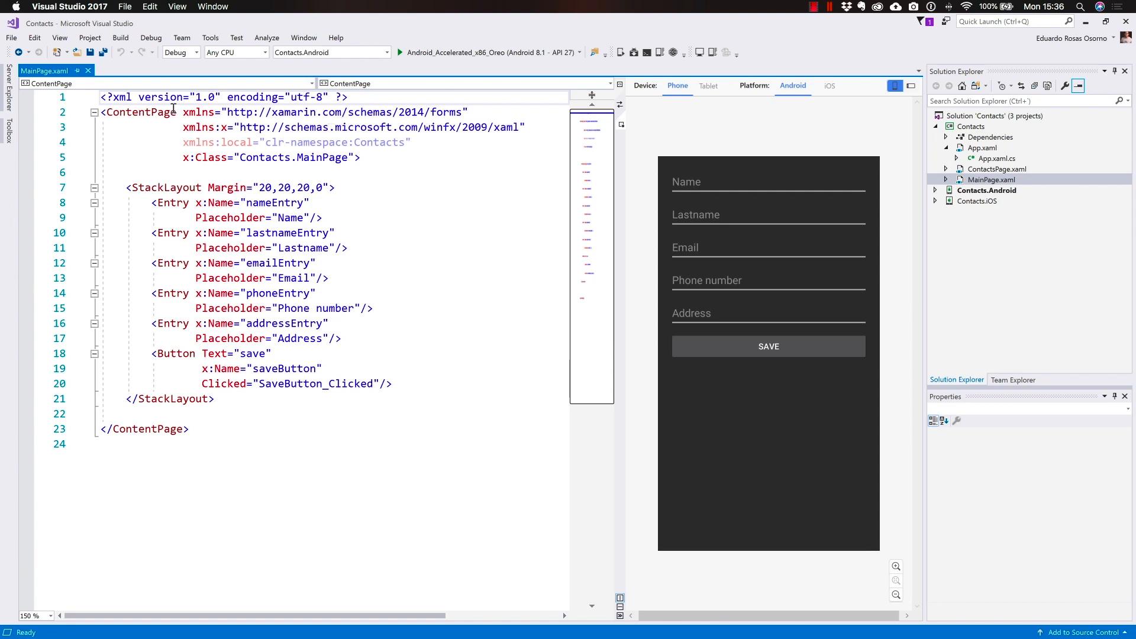
Reach the Xamarin iOS settings in Options and start pairing this PC with a Mac
click(210, 38)
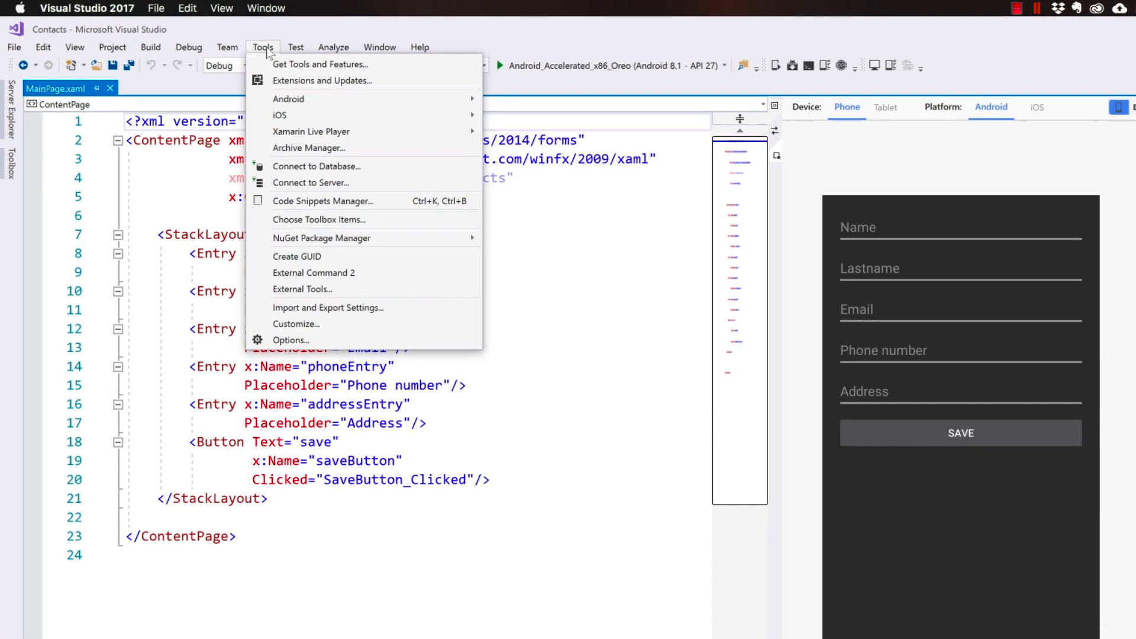
click(290, 339)
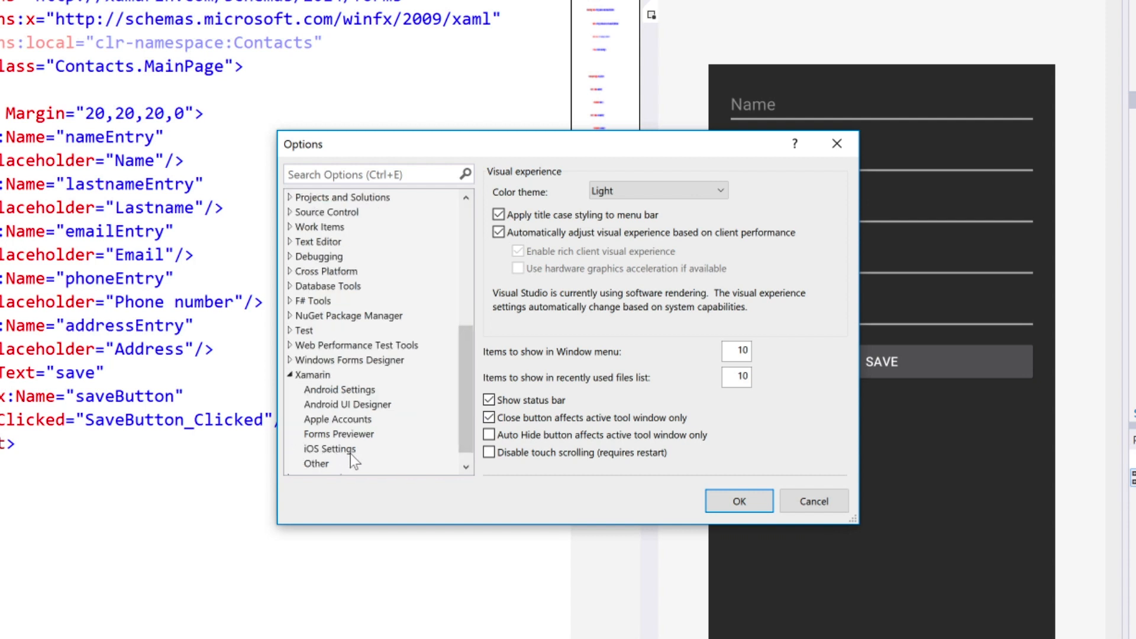
click(329, 448)
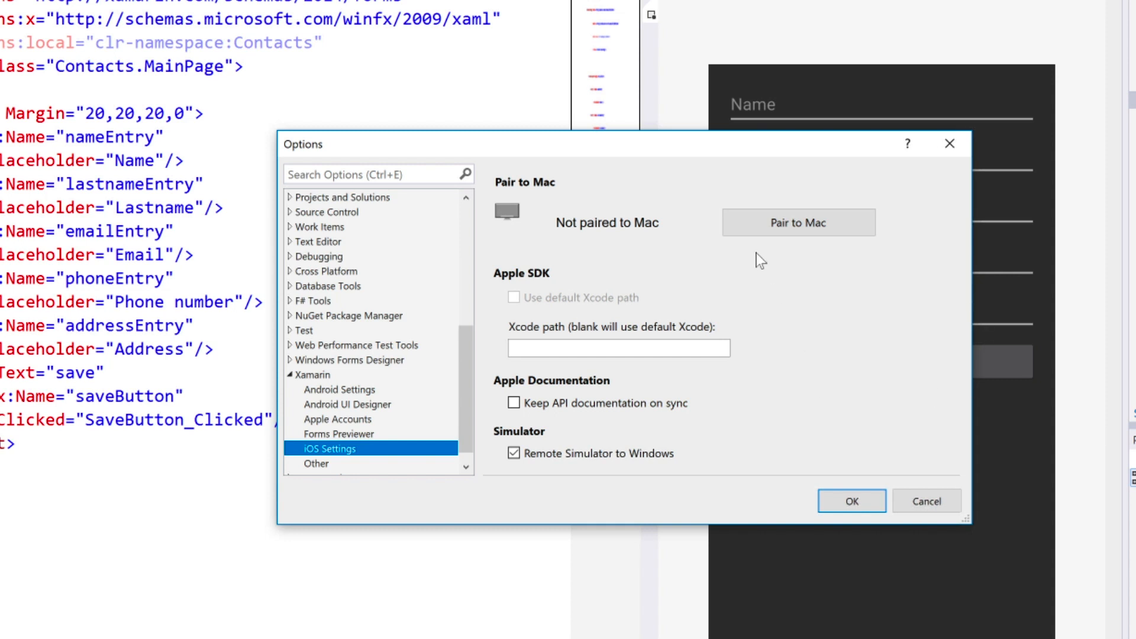
click(796, 223)
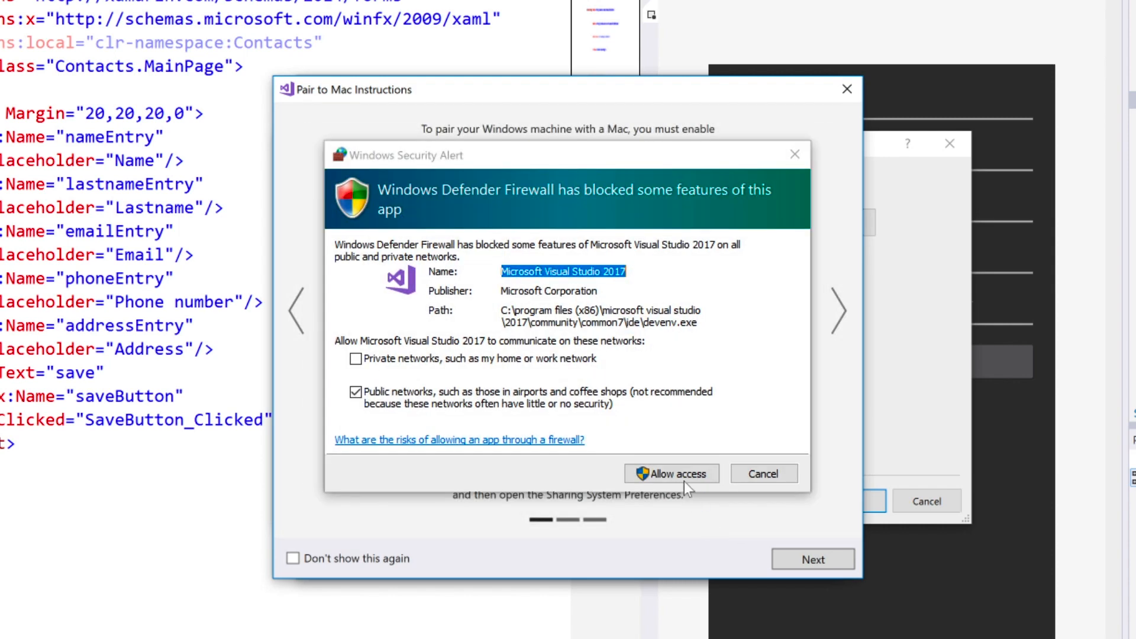
Allow Visual Studio to communicate through the Windows firewall
click(670, 473)
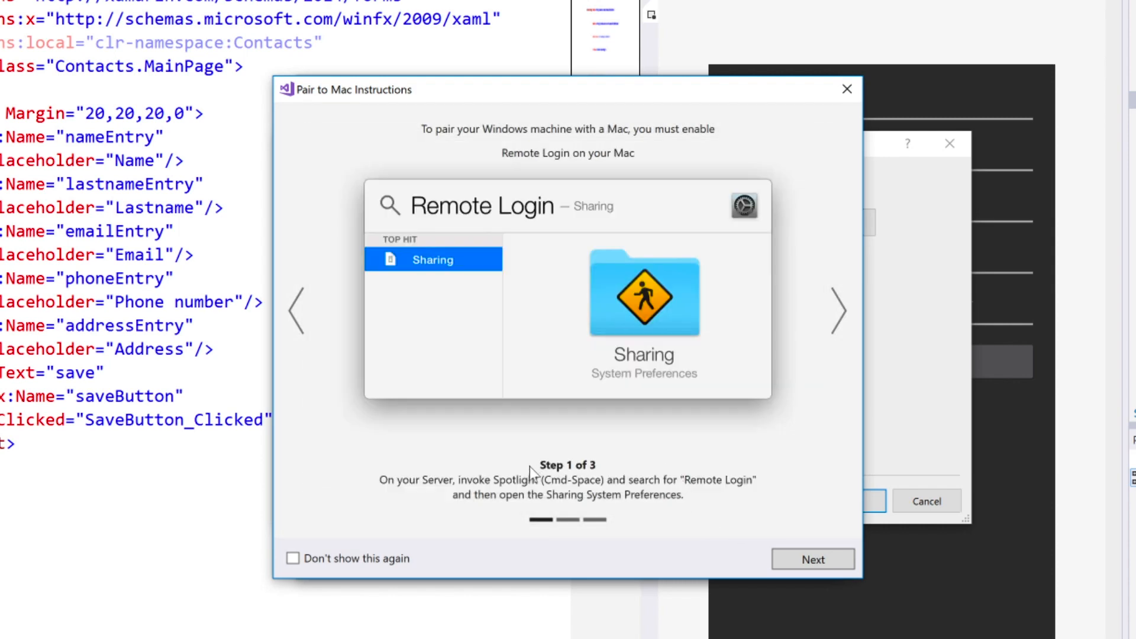
mouse_move(584, 474)
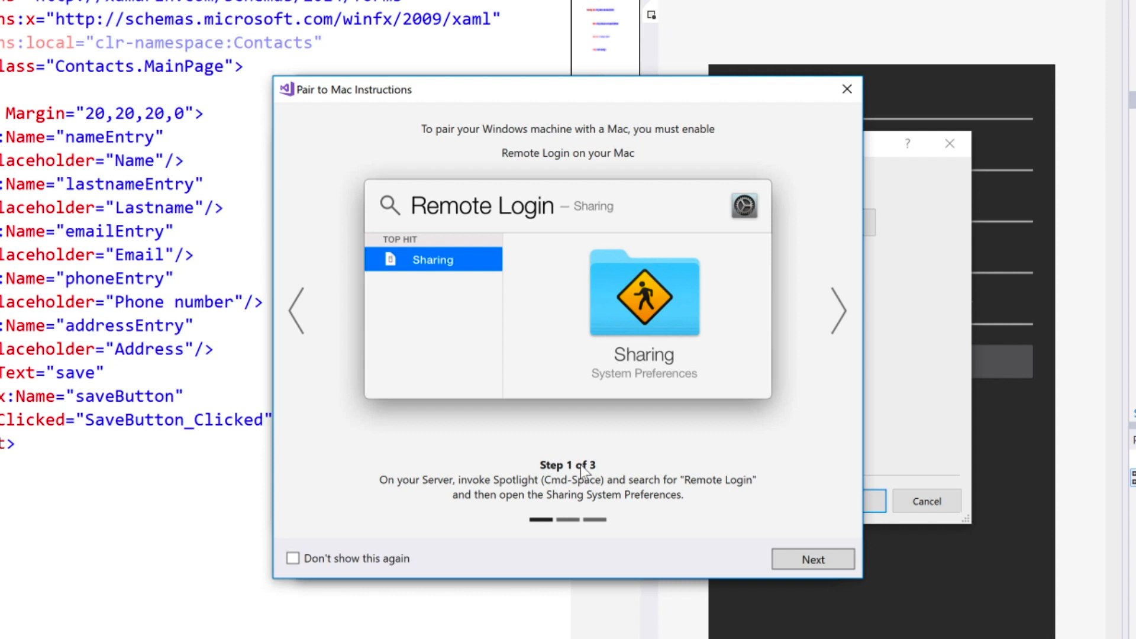
mouse_move(607, 467)
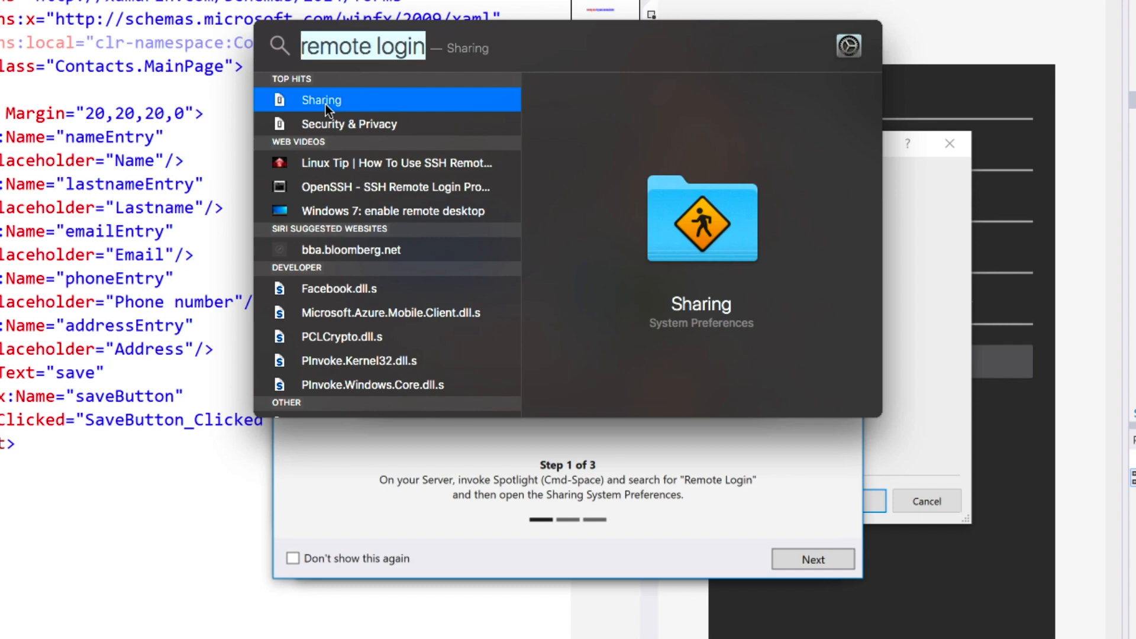
Check Remote Login is enabled in the Mac's Sharing preferences, then close them
click(320, 99)
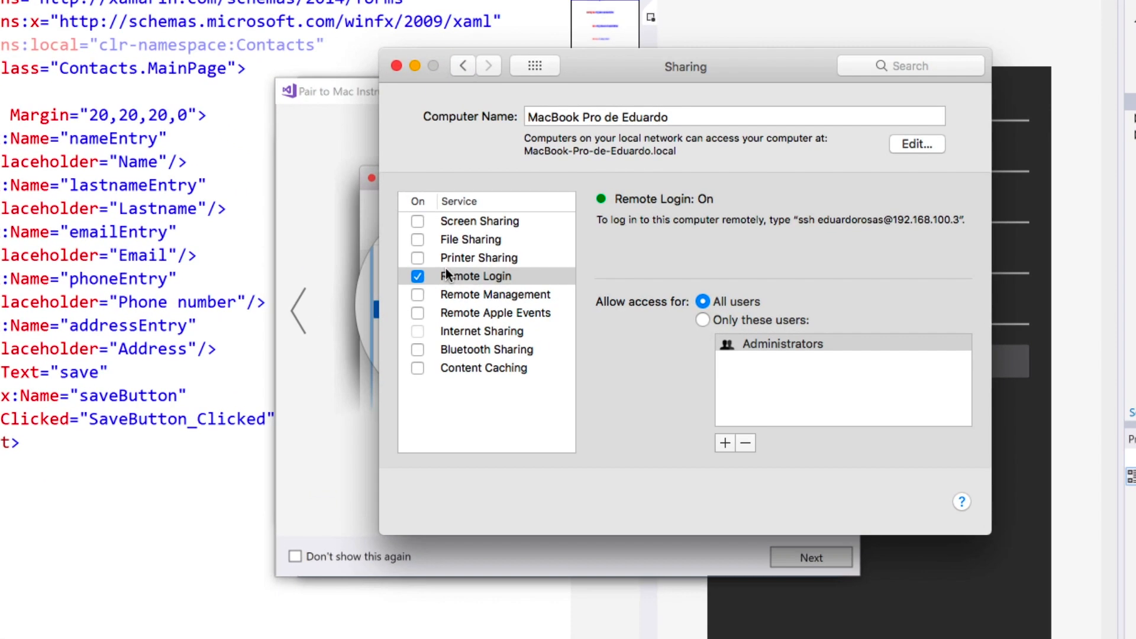
mouse_move(466, 275)
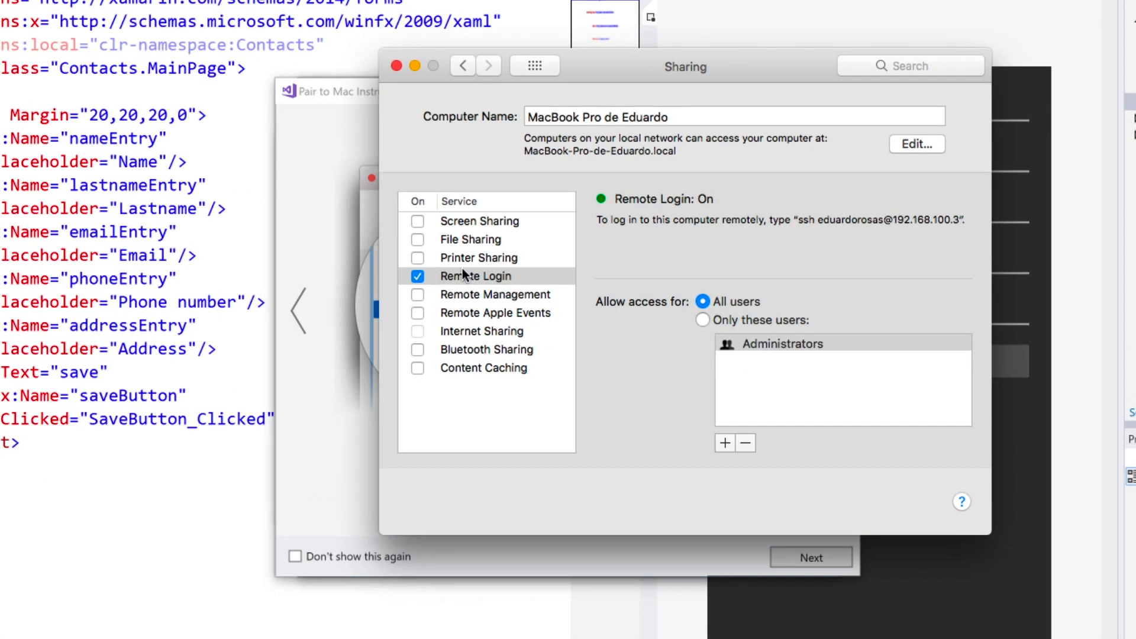
mouse_move(754, 260)
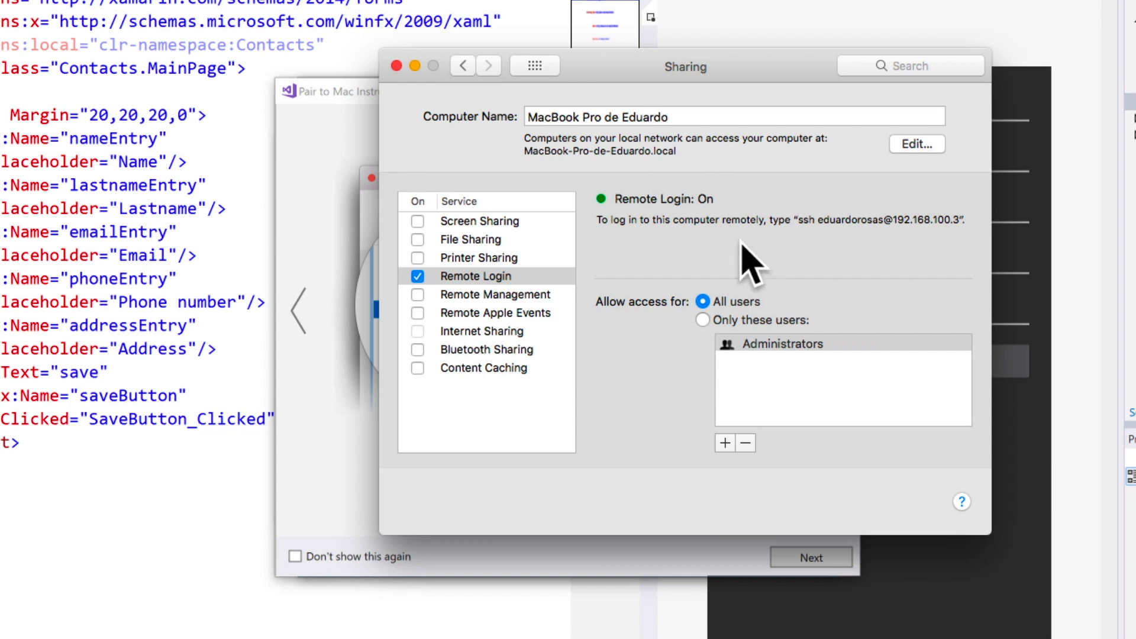
mouse_move(670, 330)
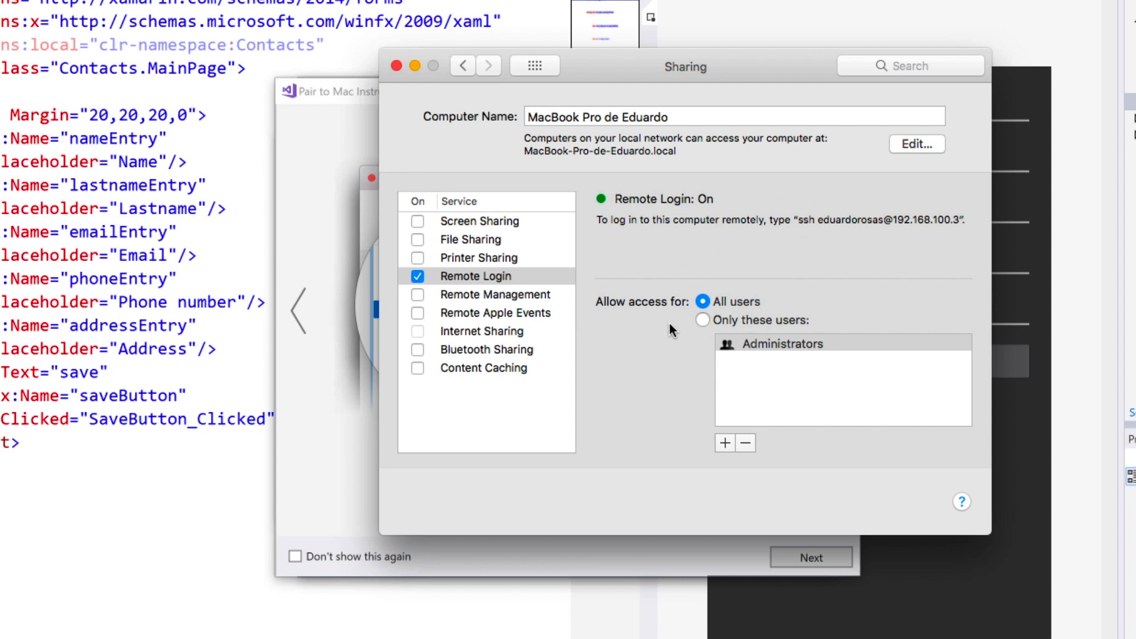
mouse_move(786, 348)
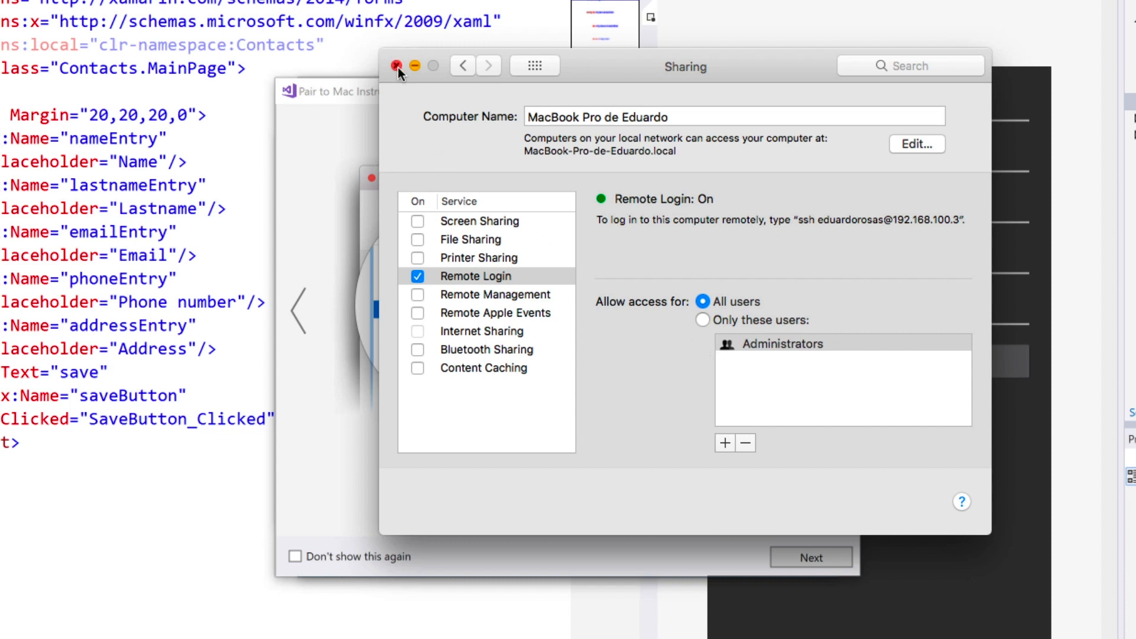
click(398, 67)
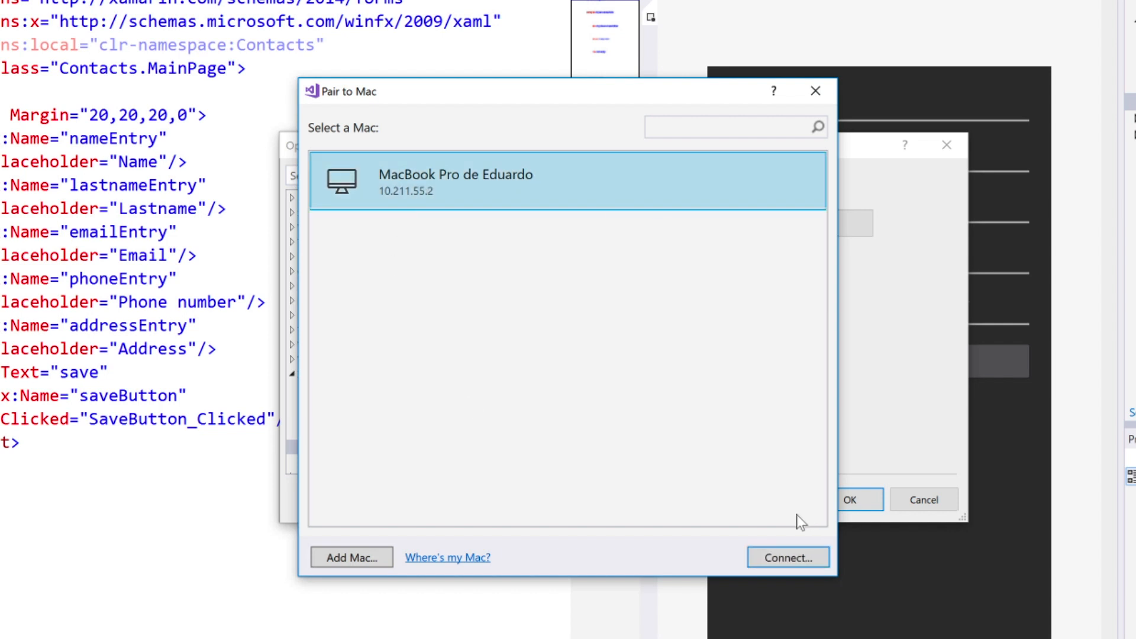
Connect to the listed MacBook Pro by logging in with the Mac credentials
click(788, 557)
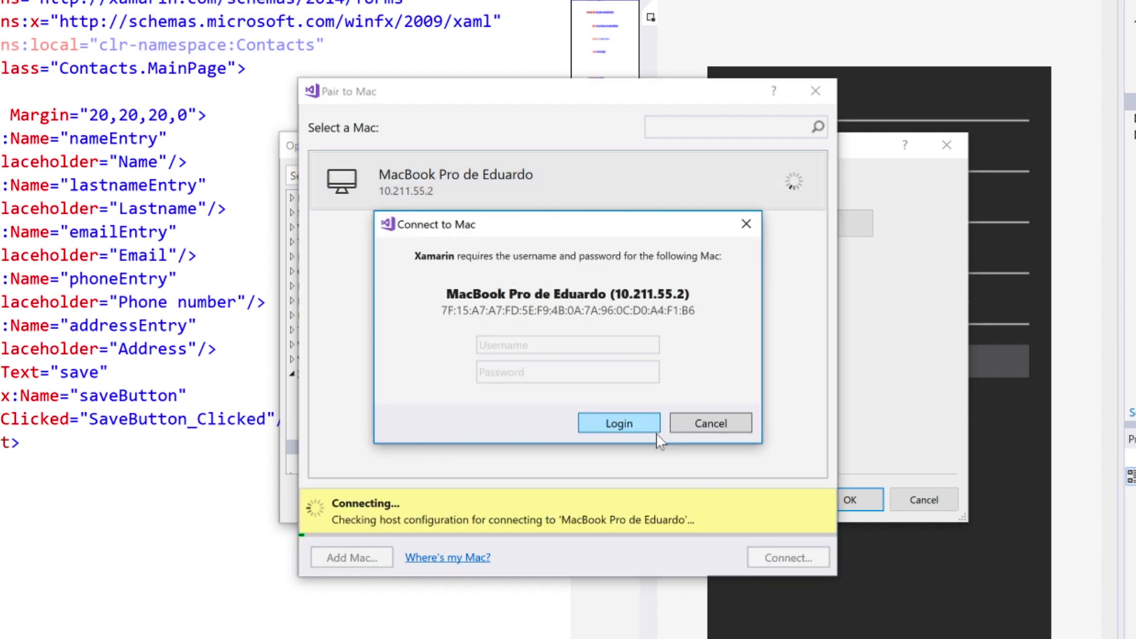
click(567, 344)
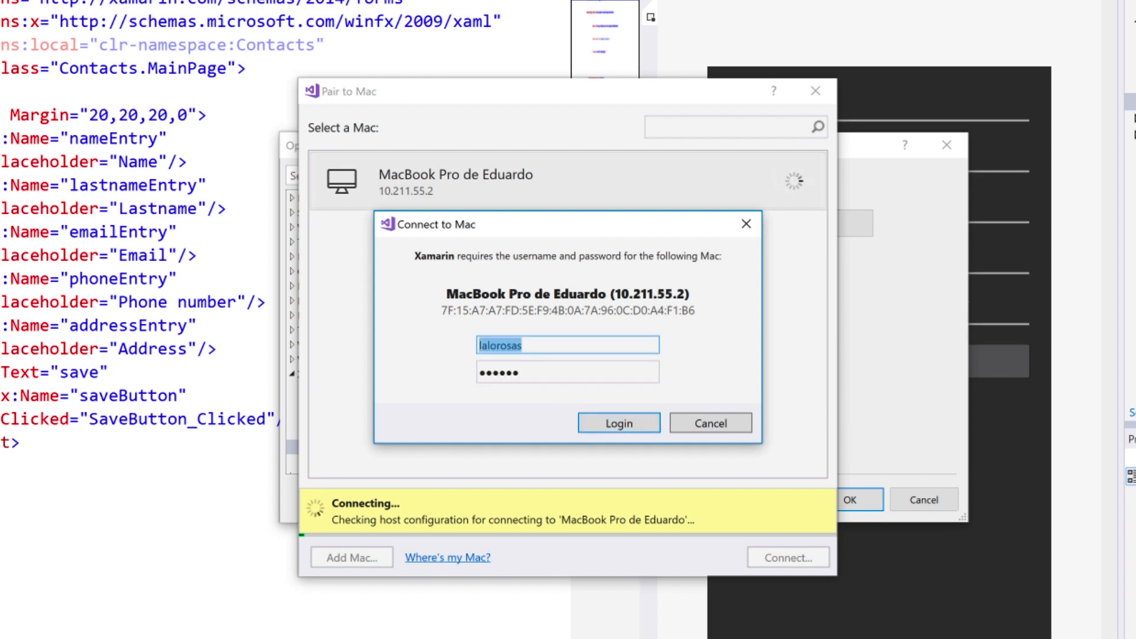
click(618, 422)
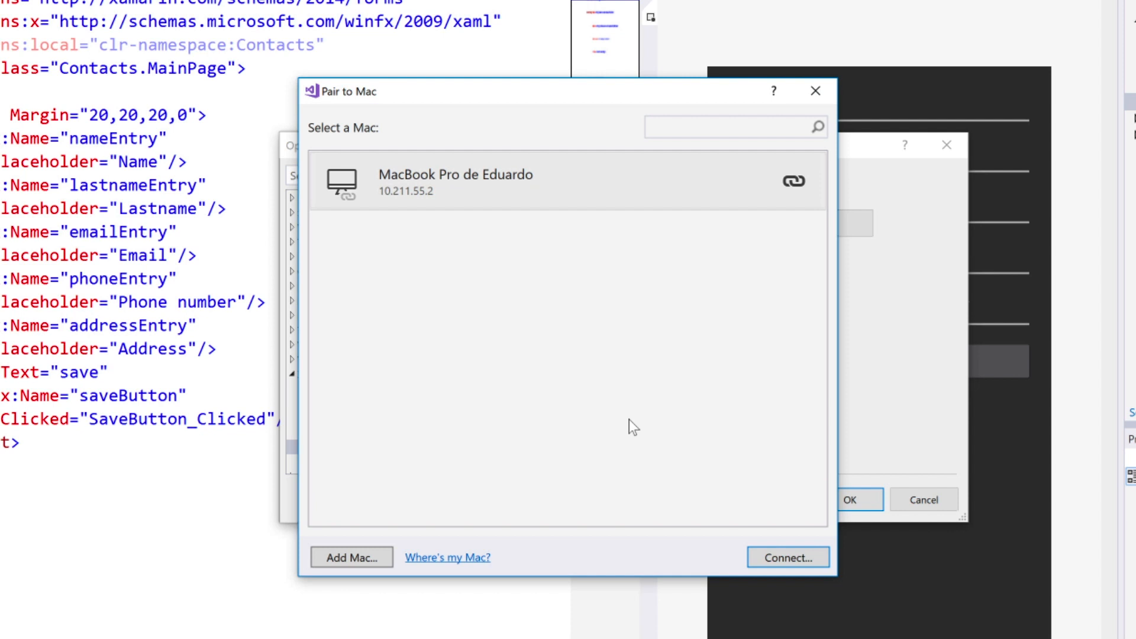
mouse_move(600, 476)
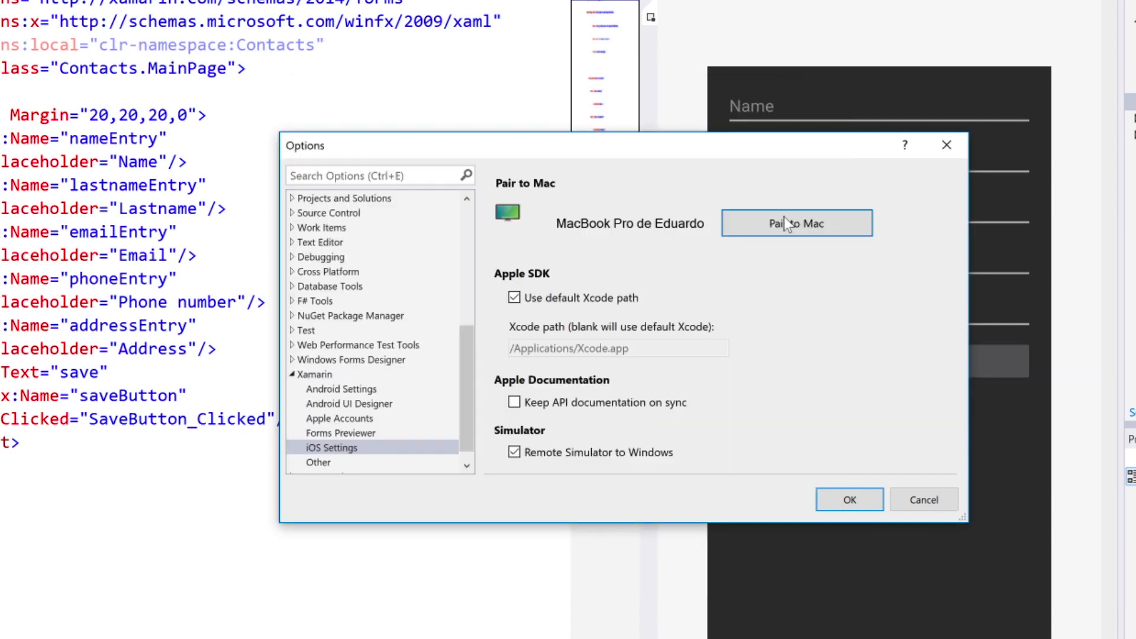
mouse_move(453, 222)
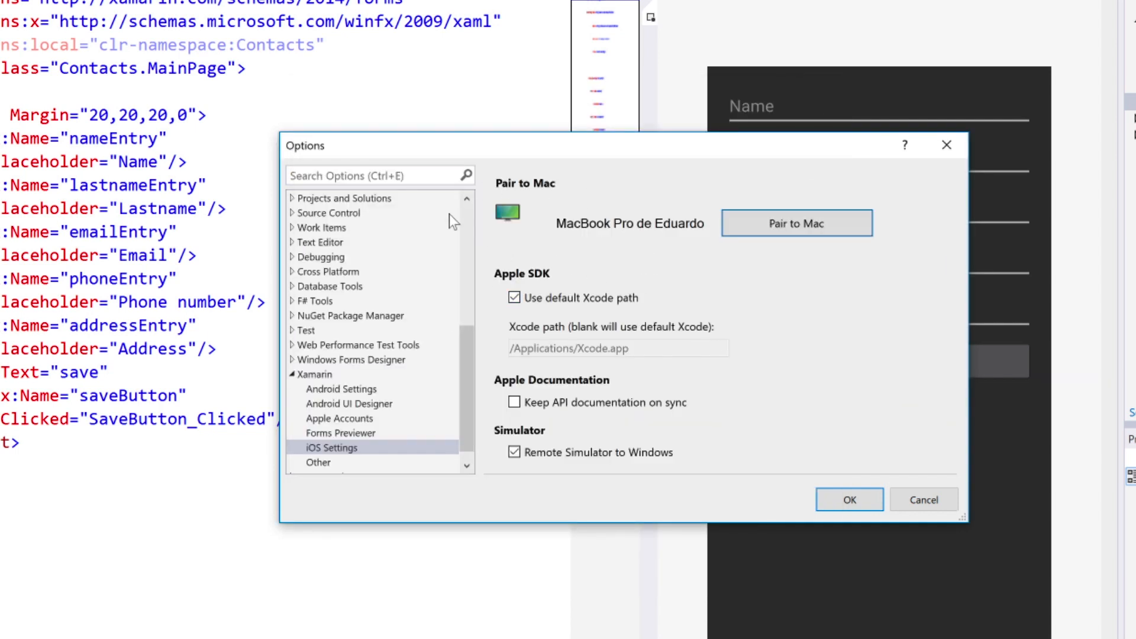
mouse_move(517, 235)
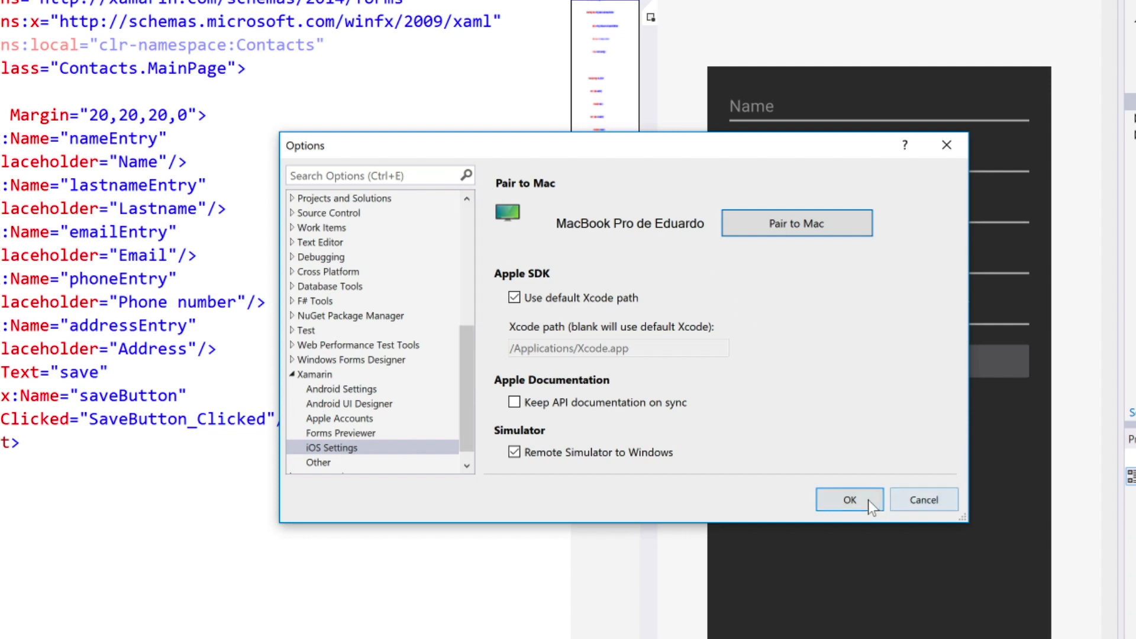
Confirm the Options dialog, keeping the MacBook Pro pairing
click(848, 500)
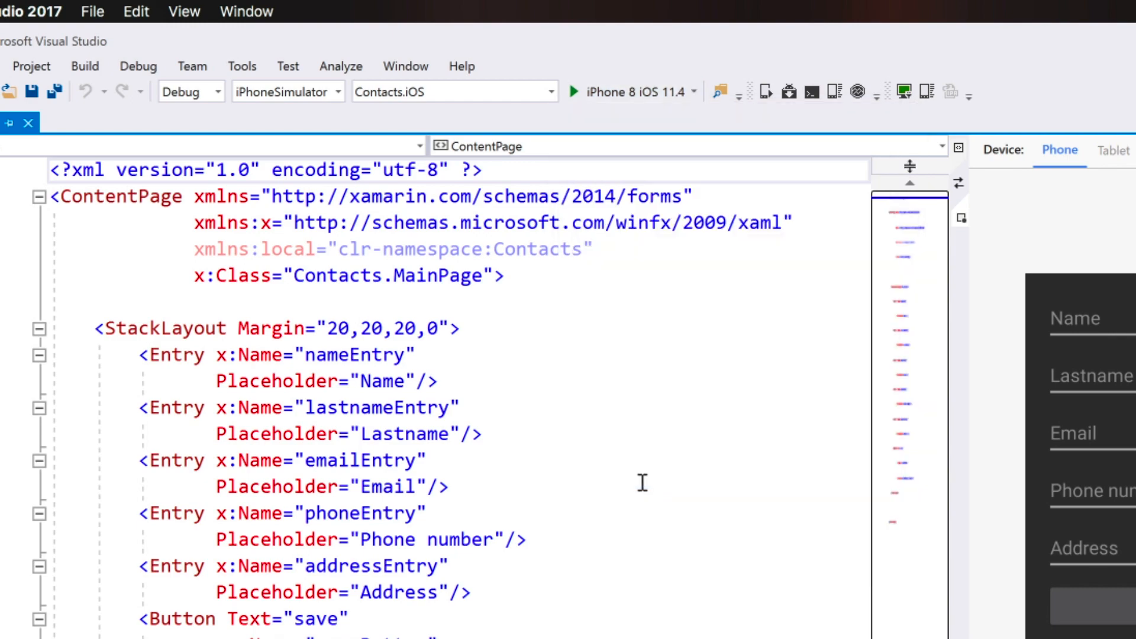
click(1045, 114)
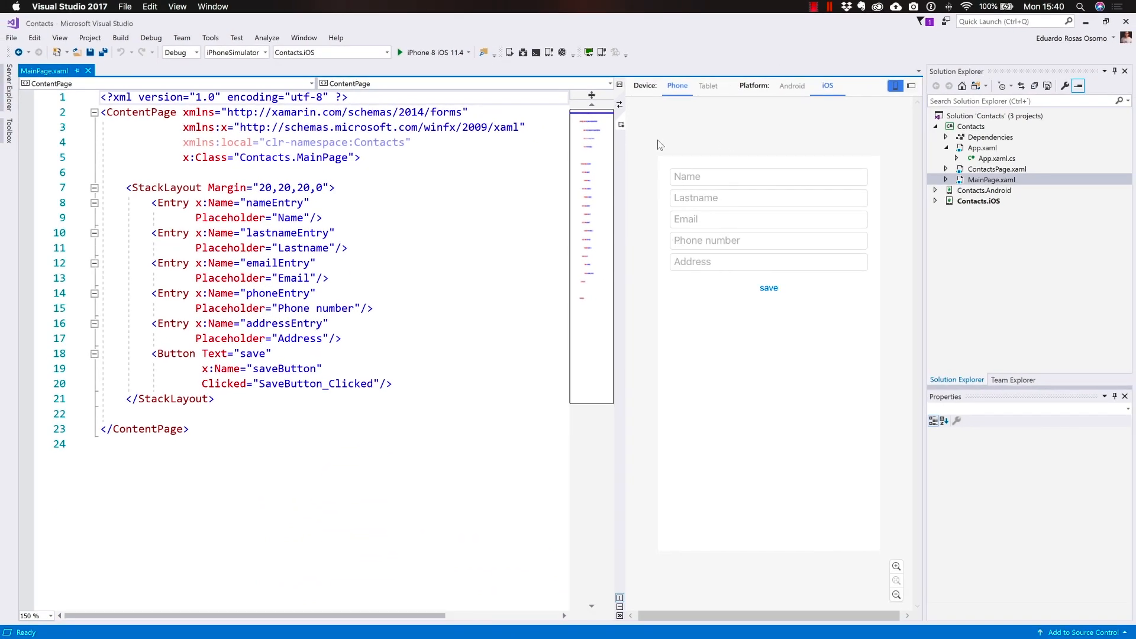
mouse_move(827, 128)
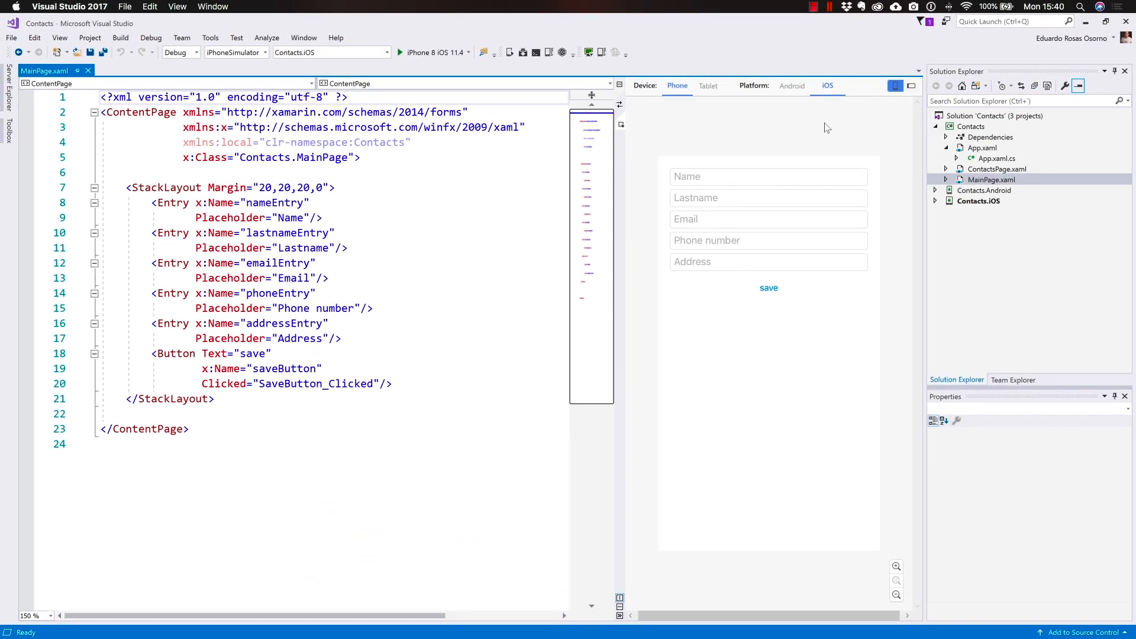
mouse_move(839, 122)
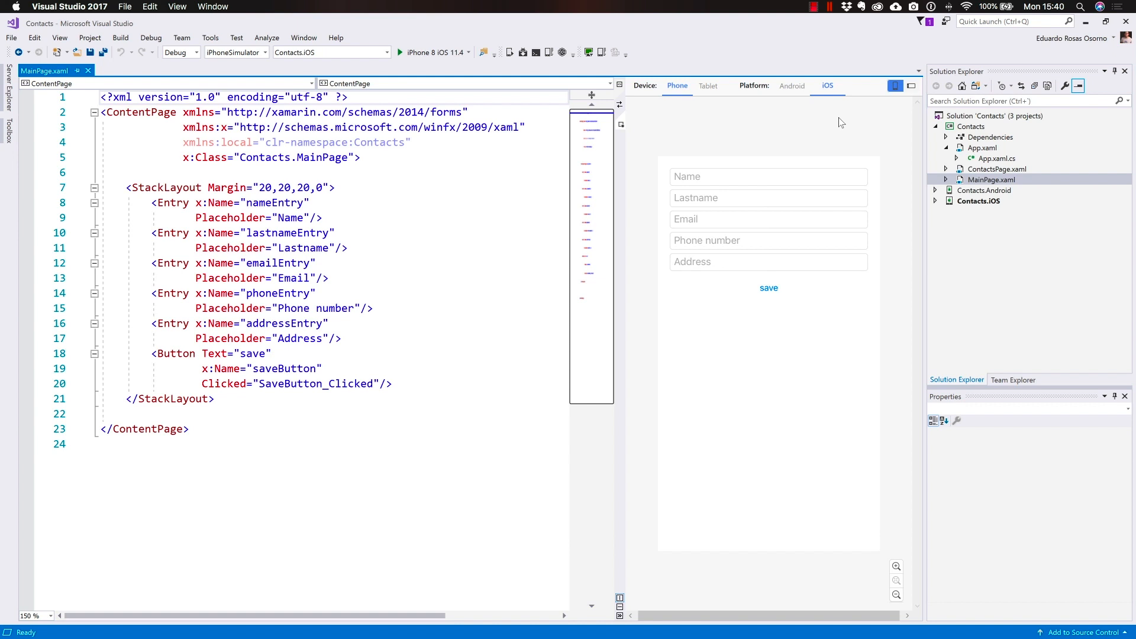
mouse_move(325, 88)
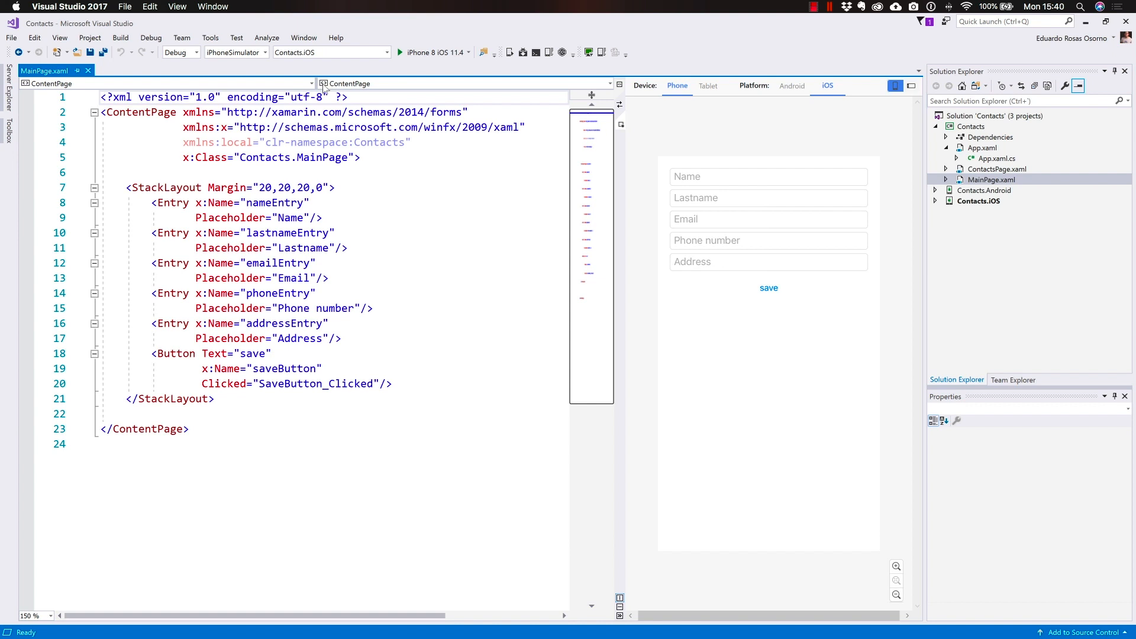
Review the Xamarin iOS settings once more and confirm them before building Contacts.iOS
click(210, 38)
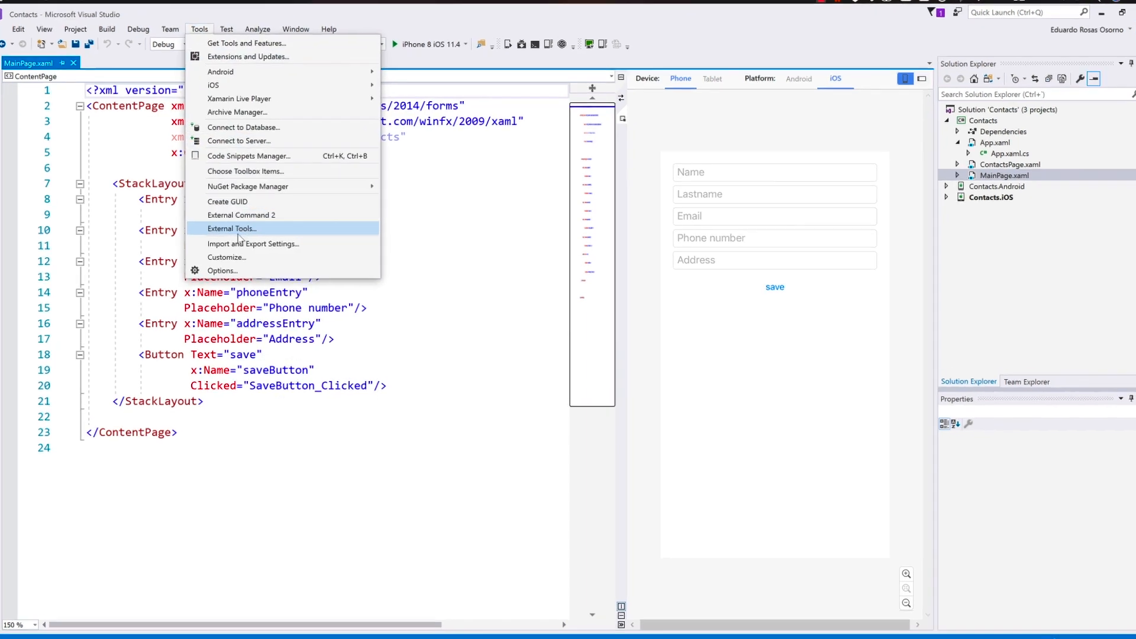
click(222, 269)
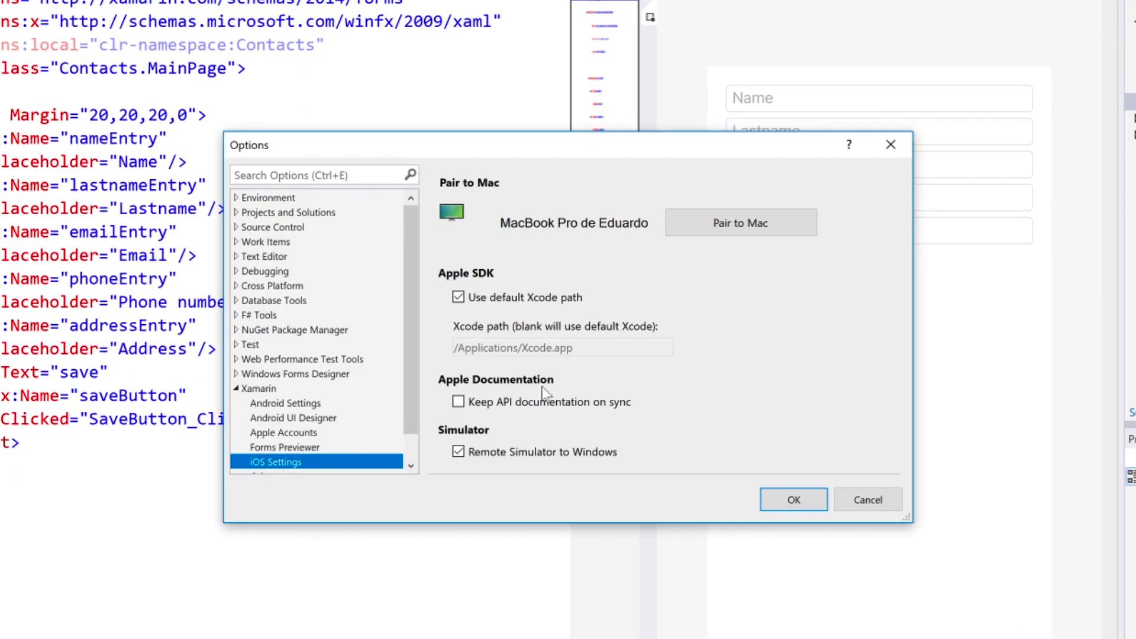
mouse_move(531, 488)
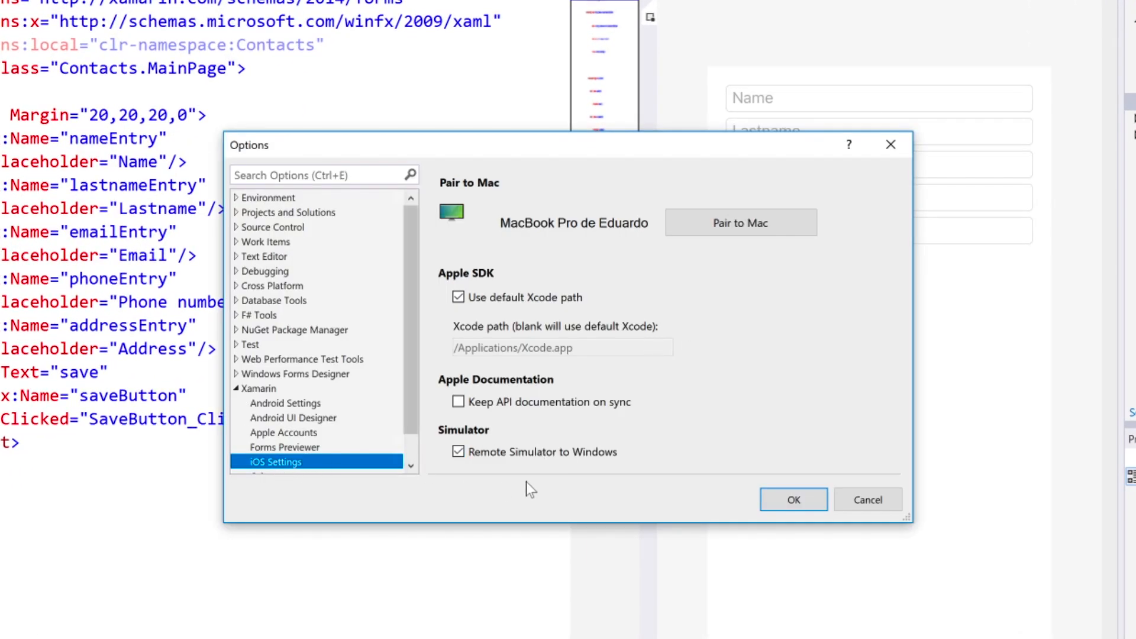
mouse_move(449, 476)
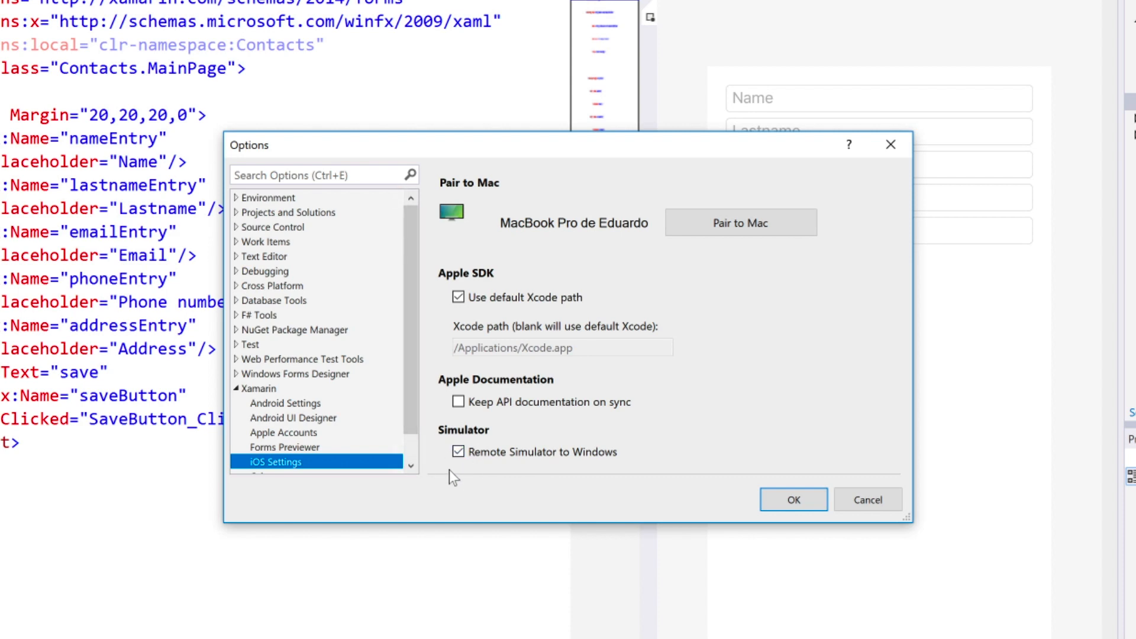
mouse_move(793, 499)
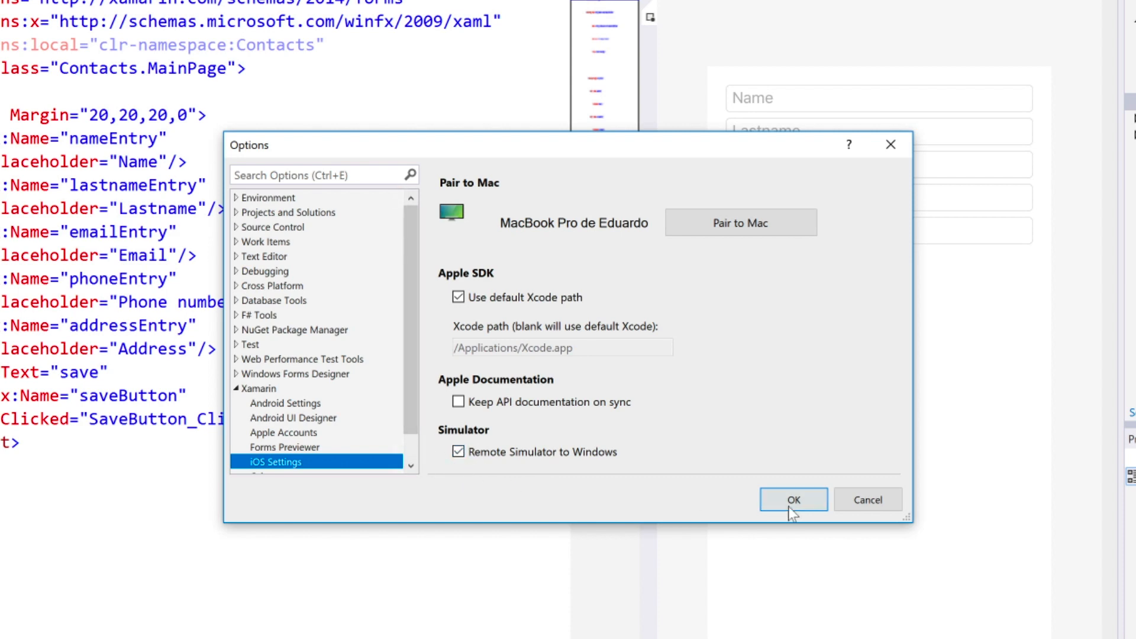
click(793, 499)
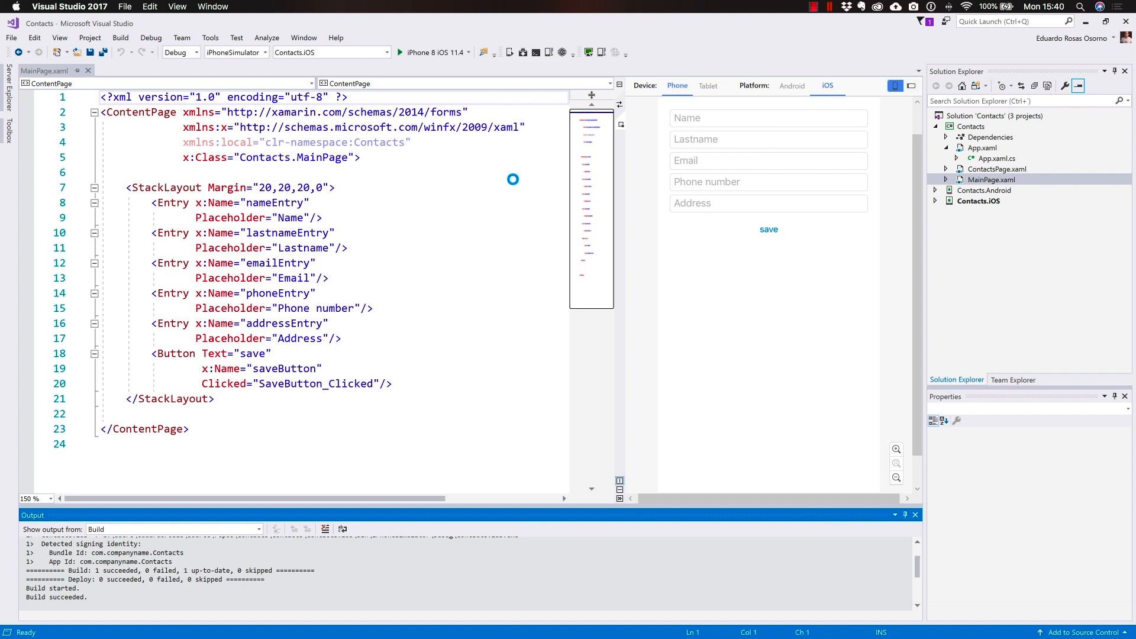
Start debugging Contacts.iOS on the iPhone 8 iOS 11.4 simulator and reposition its window
click(399, 53)
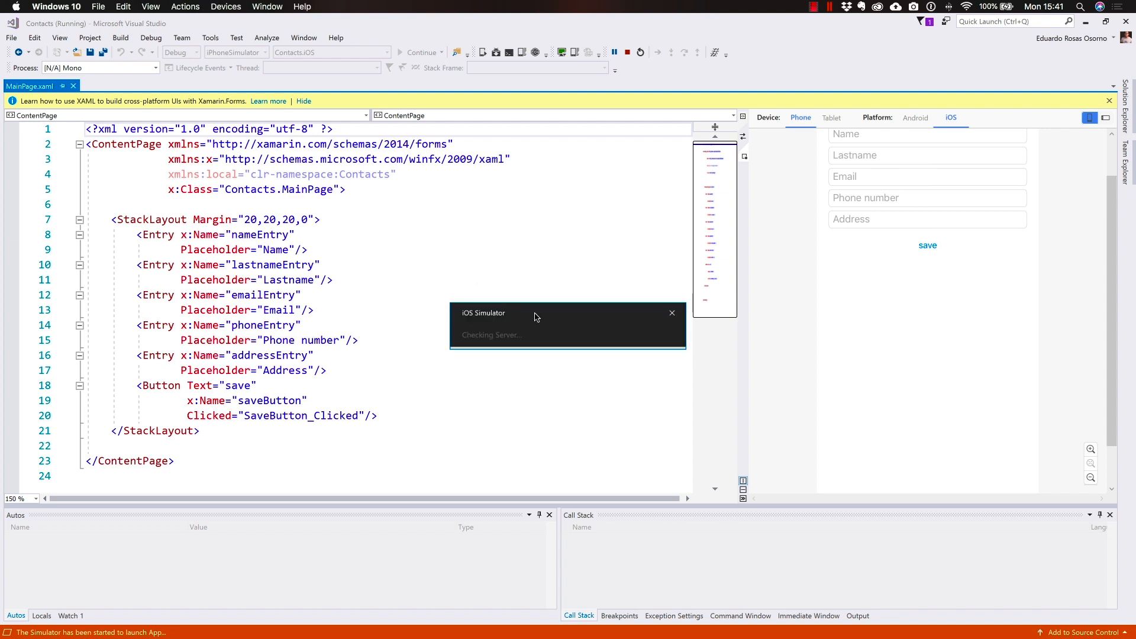
drag(533, 317, 522, 220)
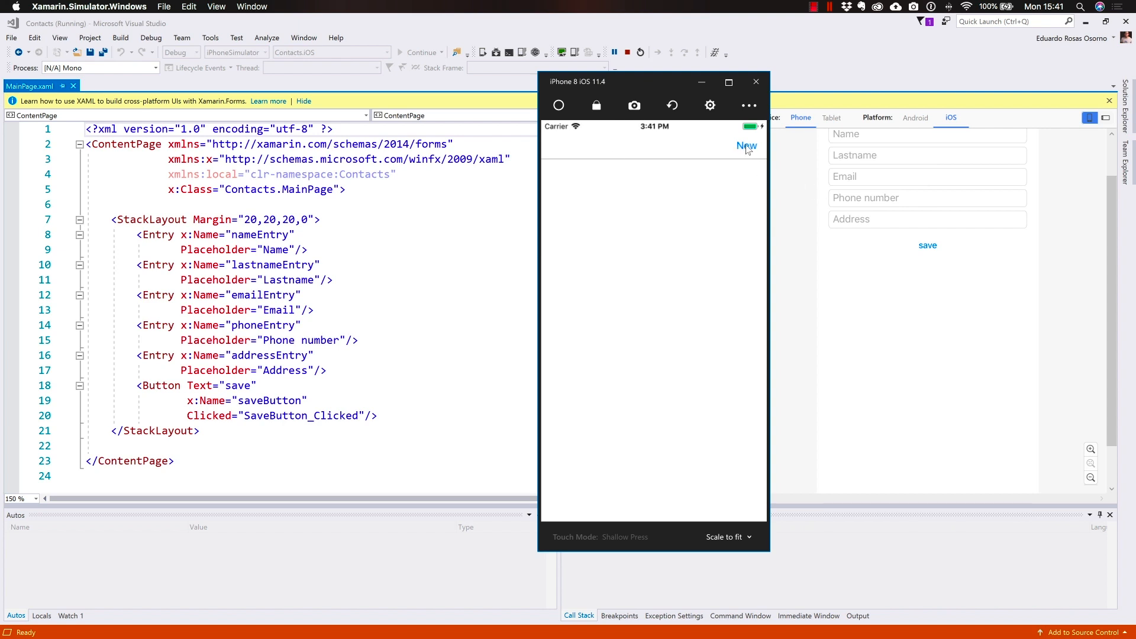
click(746, 146)
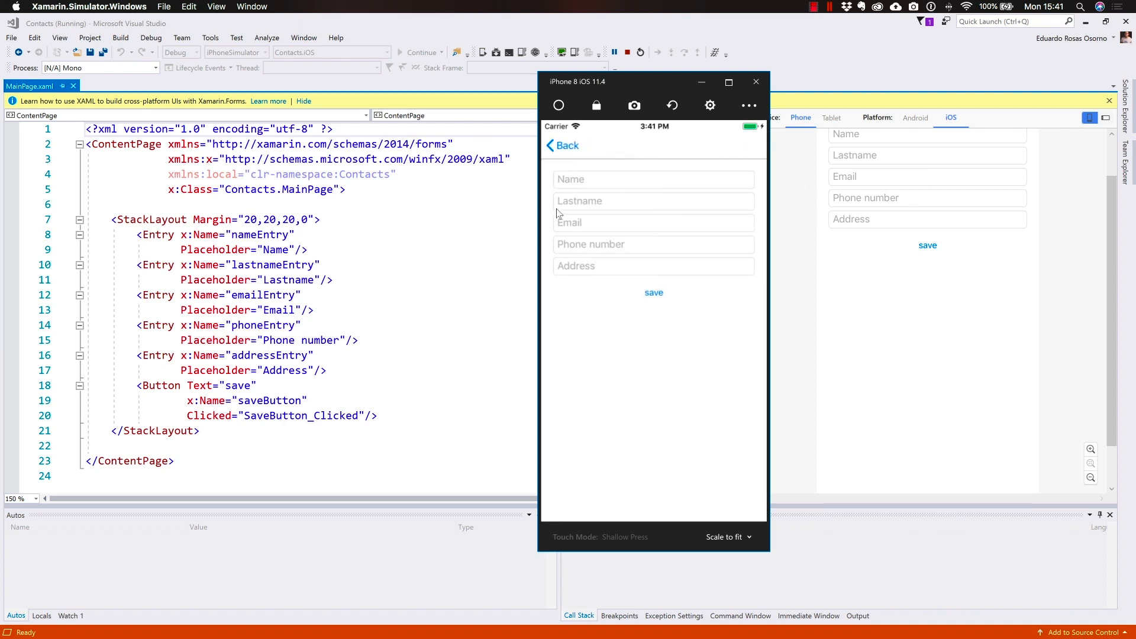
mouse_move(905, 289)
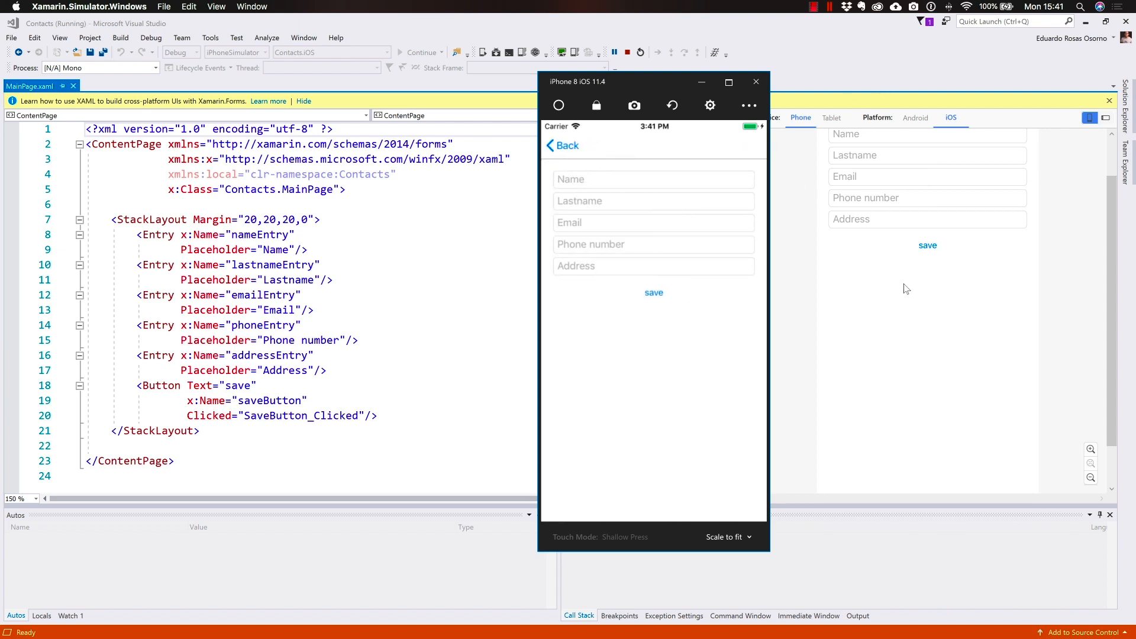
click(563, 146)
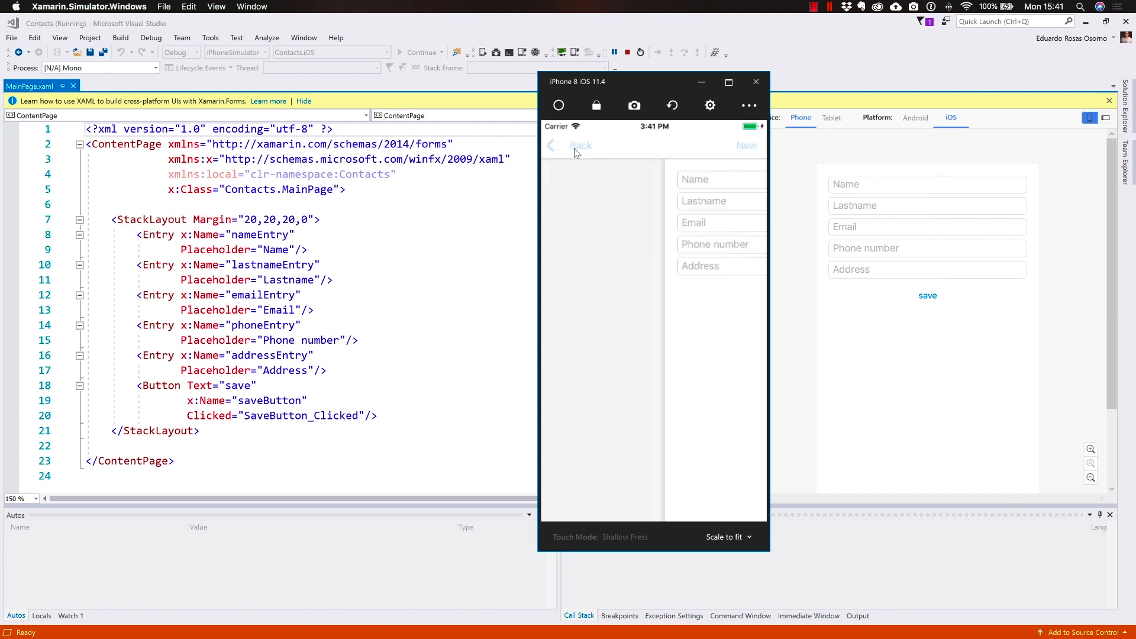
click(569, 145)
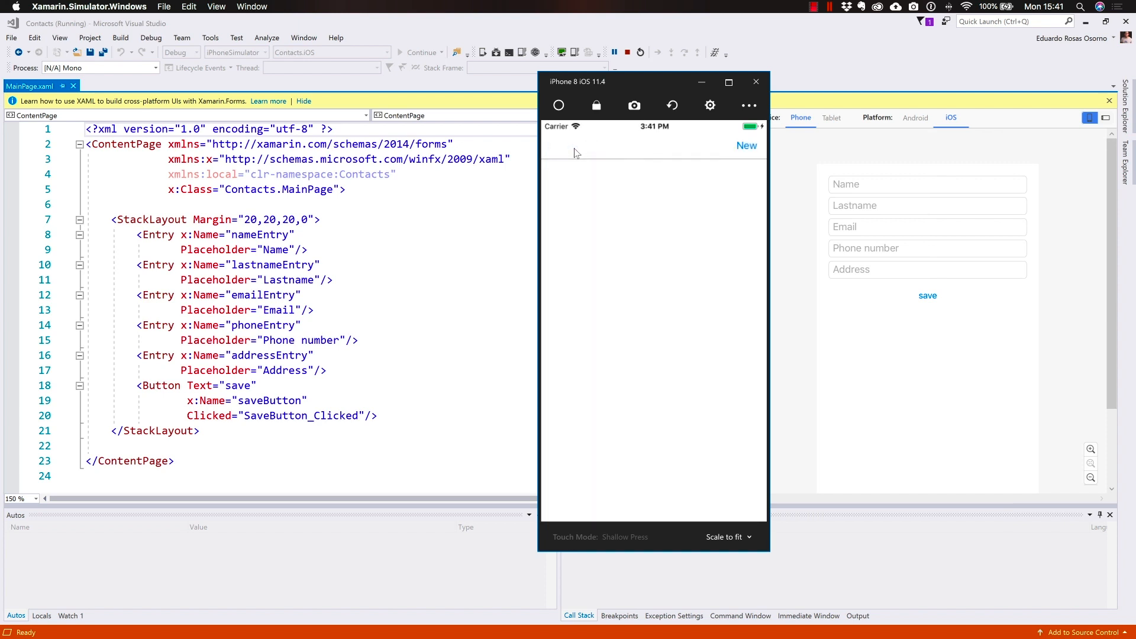